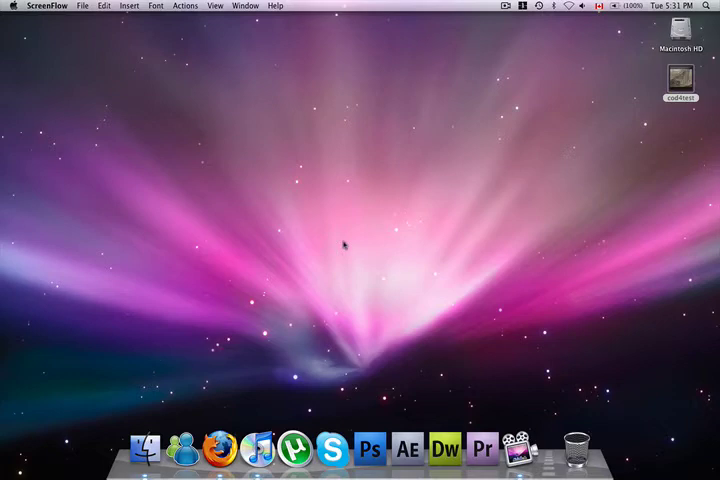
mouse_move(334, 236)
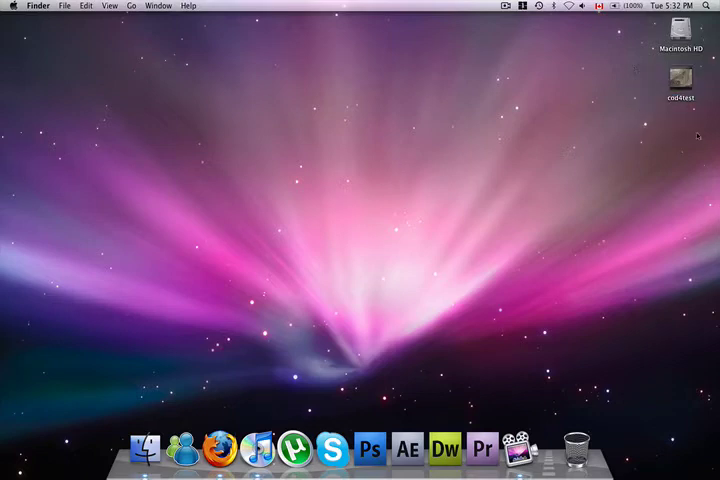
Step: Select the desktop video file and bring up its options to apply a colour label
click(680, 84)
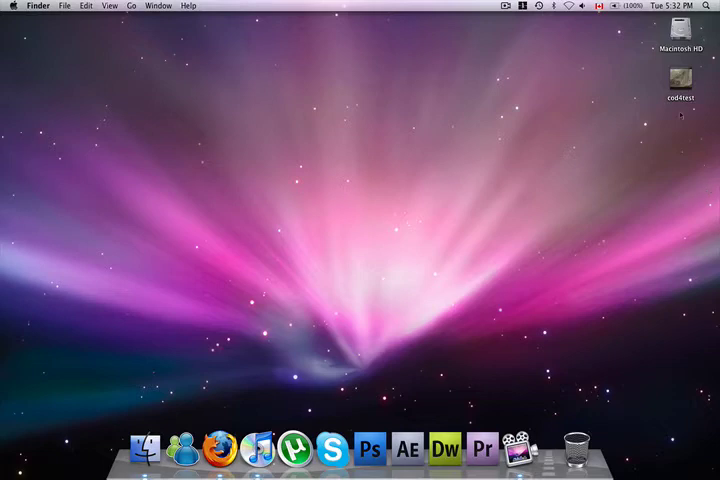
right_click(680, 80)
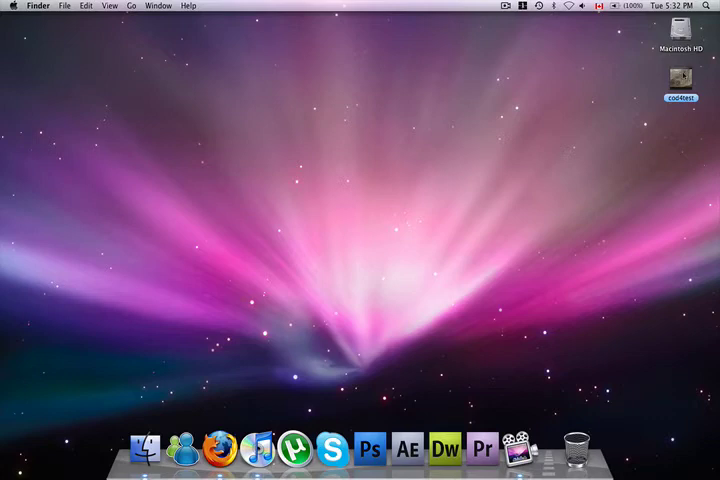
Step: In a new Finder window, search This Mac for files matching 'cod'
click(144, 448)
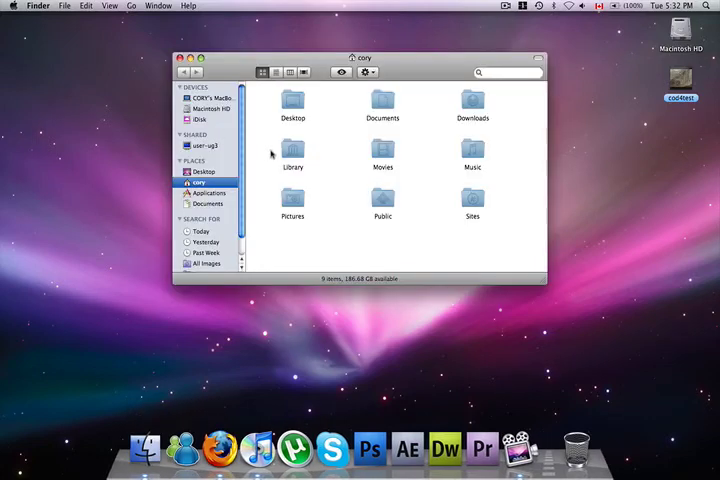
click(510, 72)
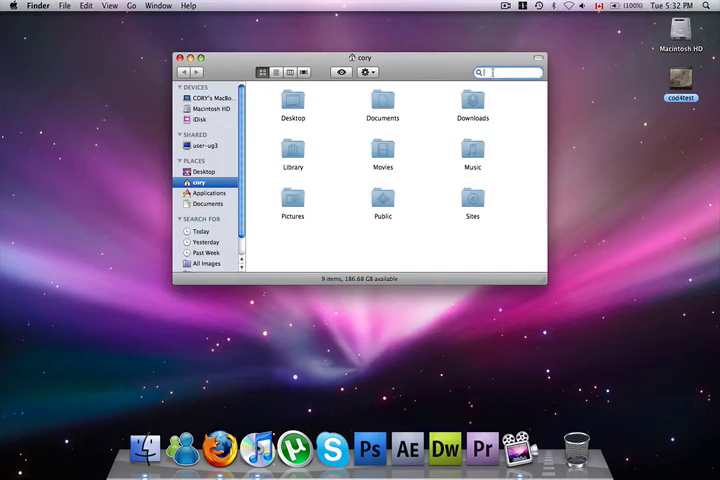
text(cod)
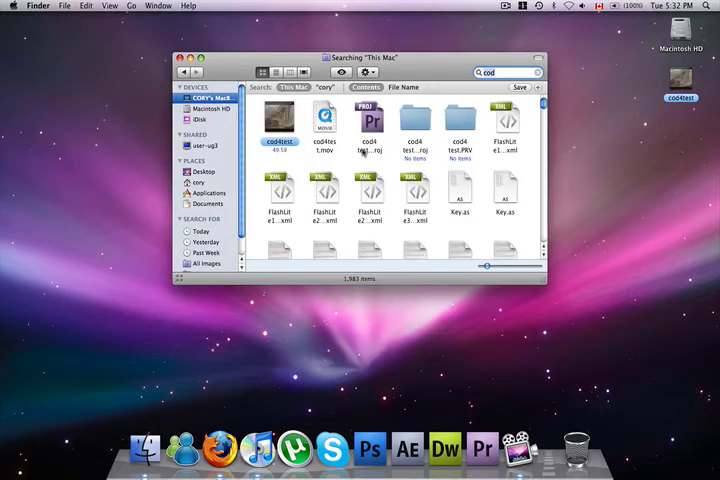
click(324, 152)
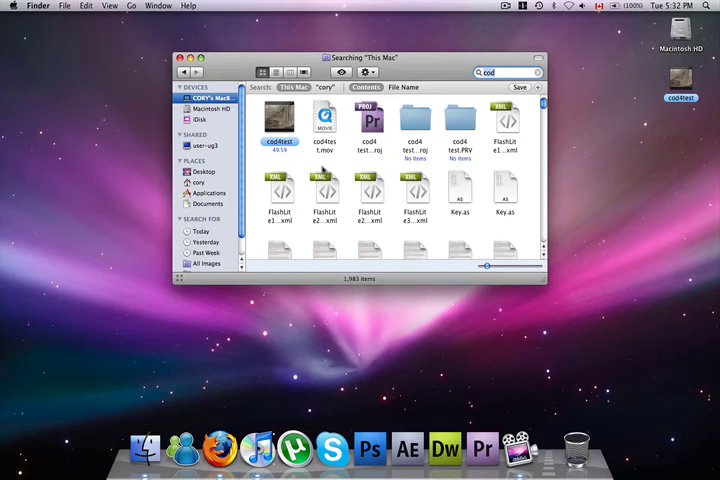
mouse_move(316, 152)
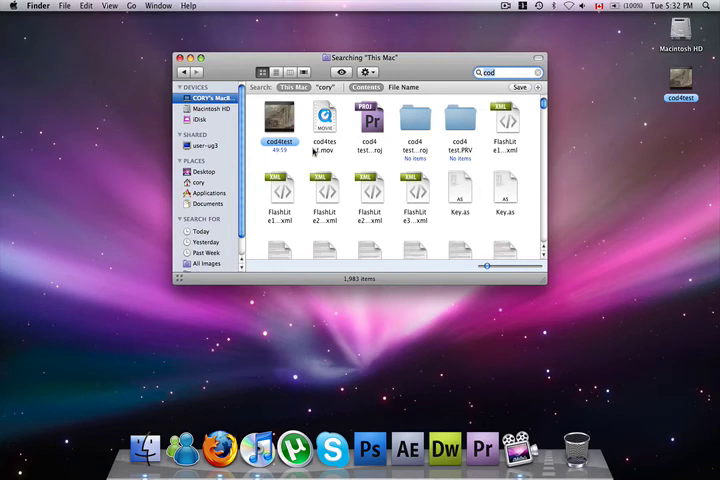
scroll(down, 3)
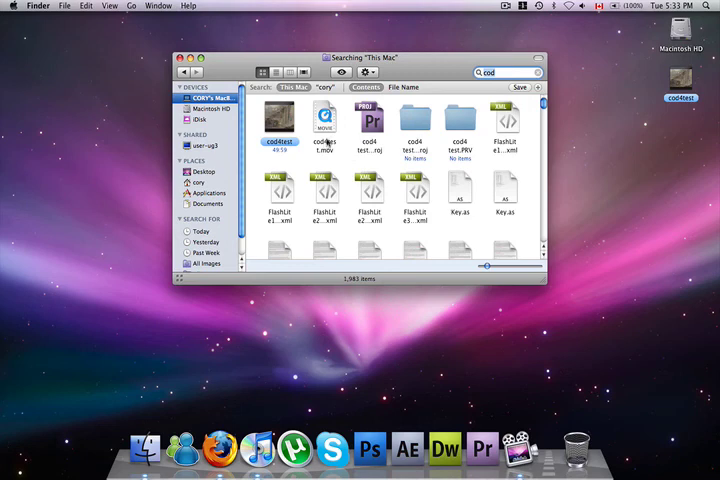
mouse_move(324, 130)
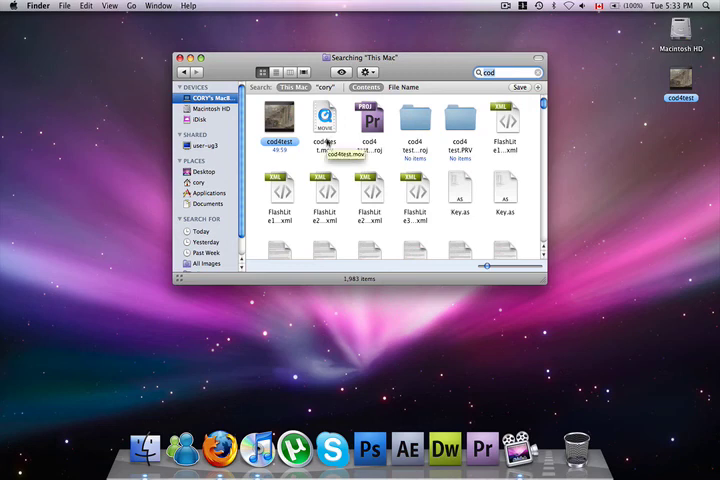